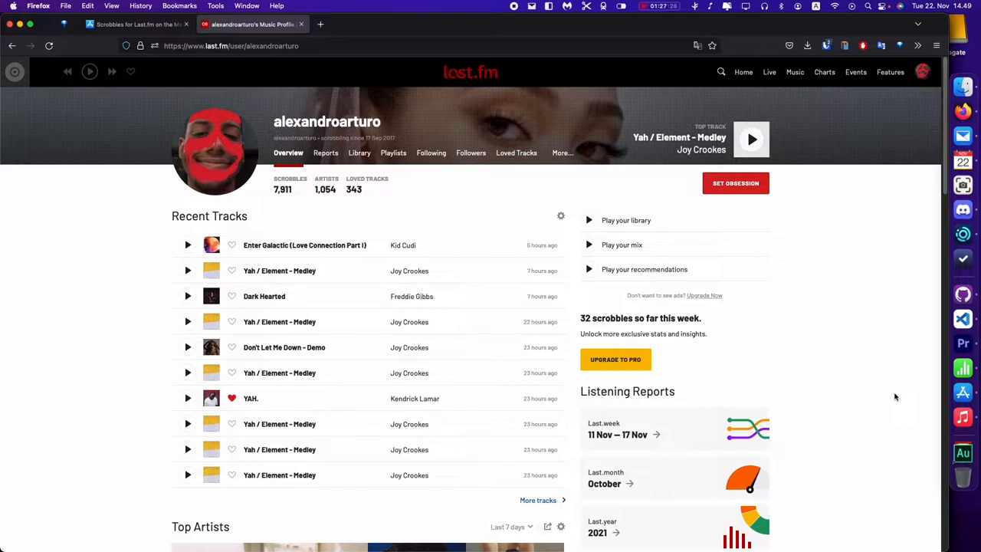
mouse_move(501, 98)
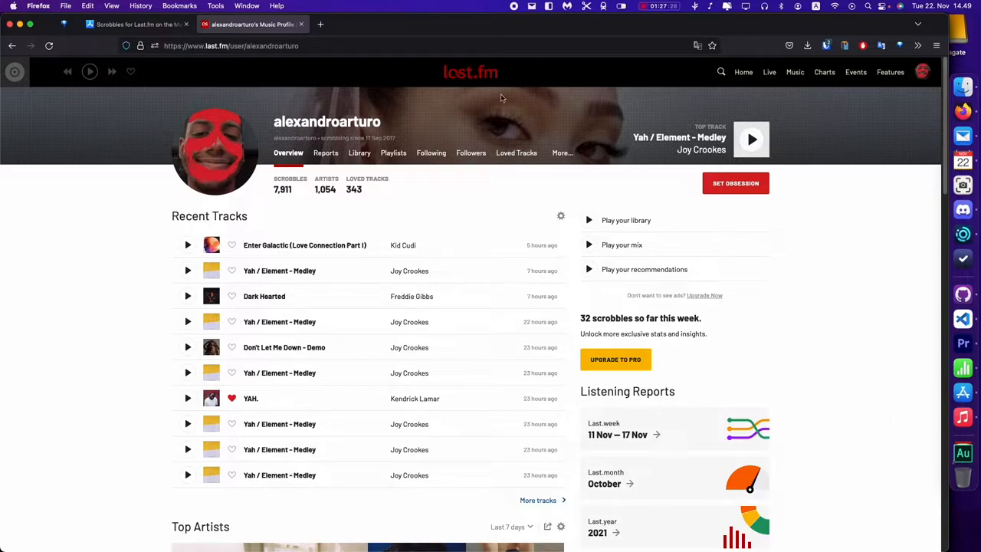
mouse_move(764, 313)
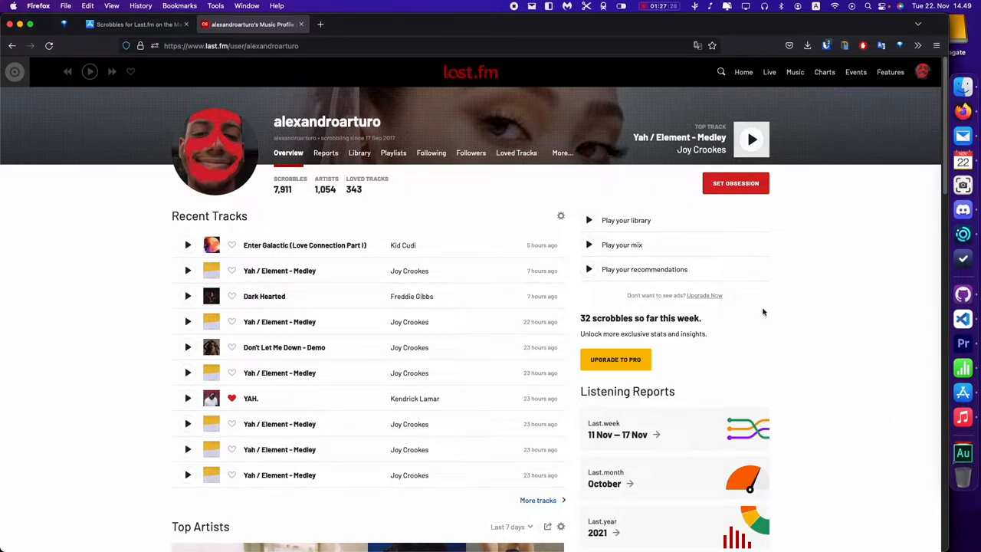
mouse_move(820, 321)
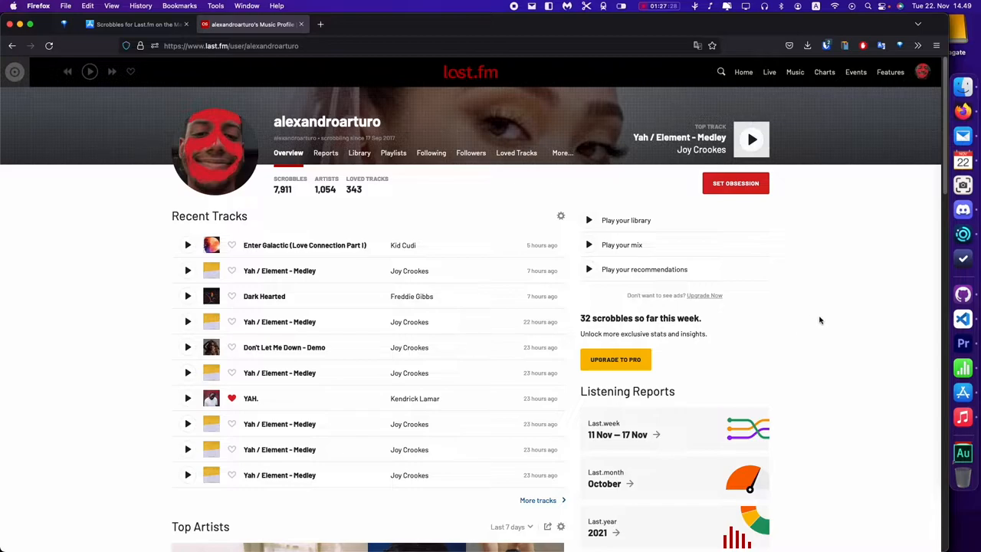
mouse_move(805, 310)
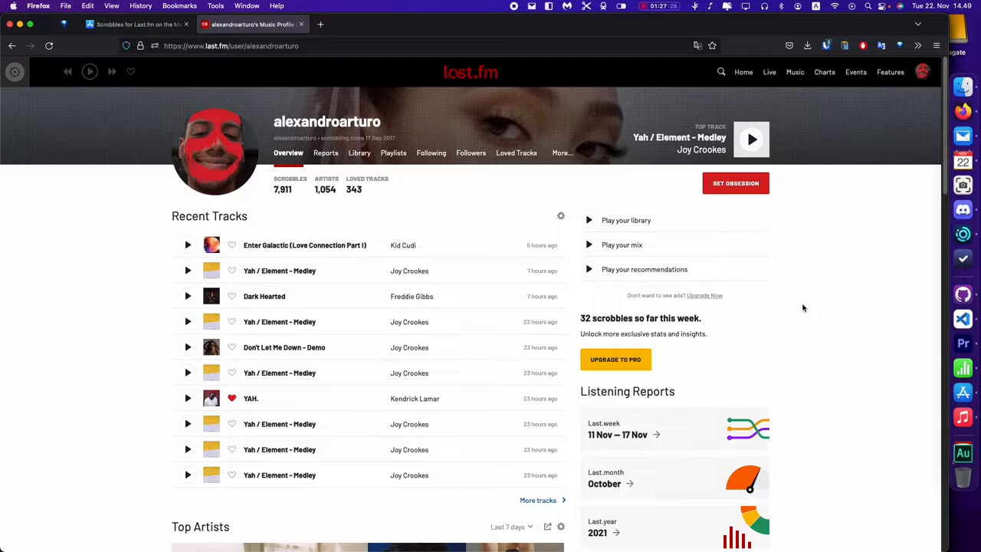
mouse_move(783, 313)
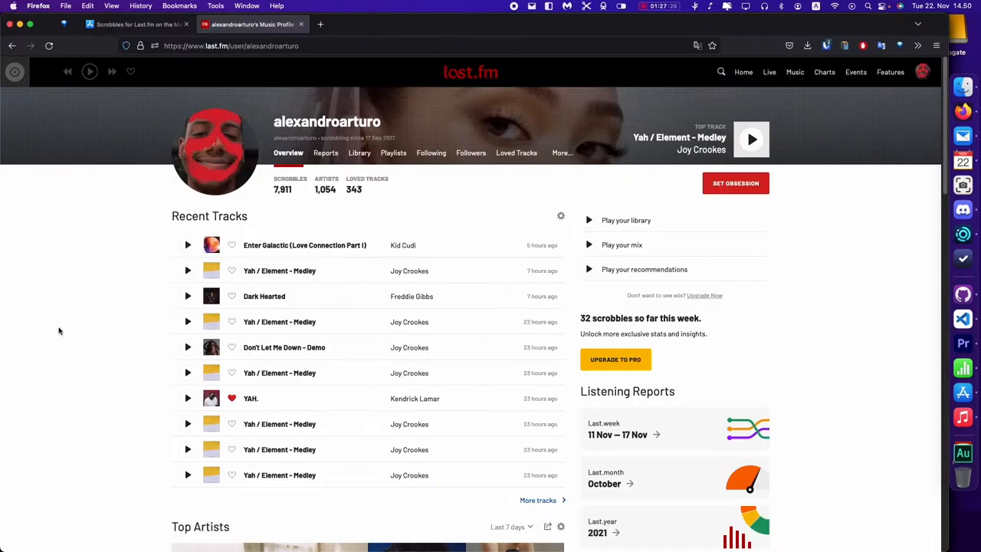
mouse_move(825, 362)
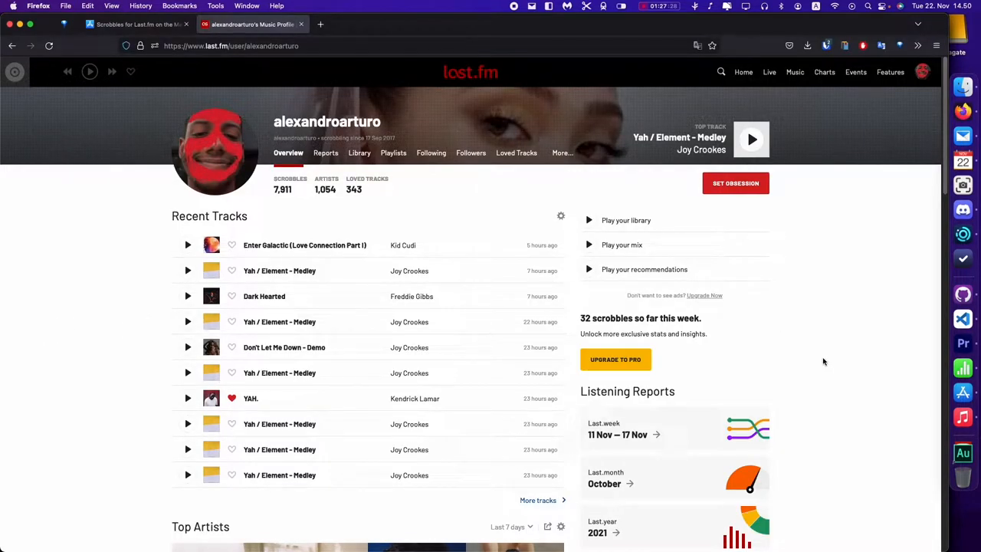
mouse_move(819, 361)
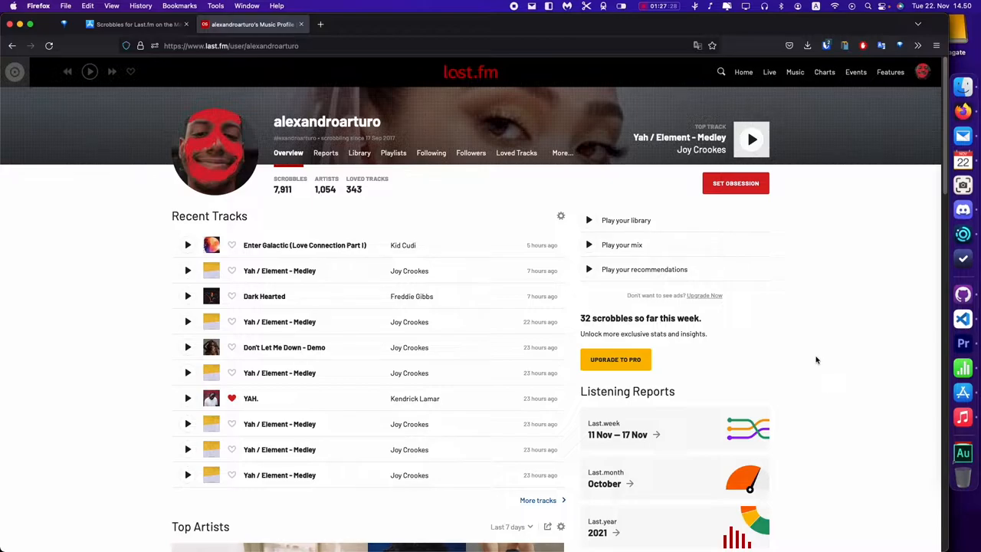
mouse_move(963, 417)
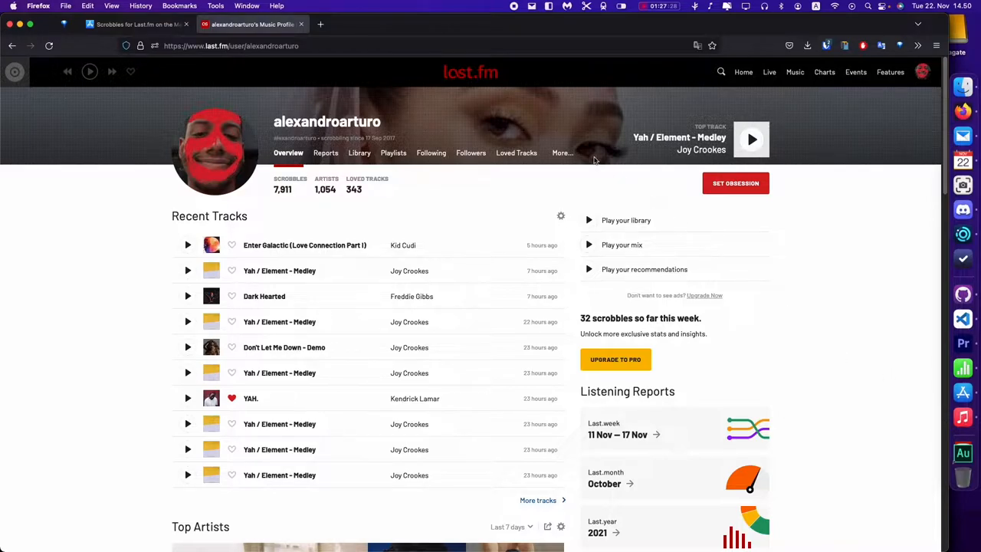
mouse_move(837, 279)
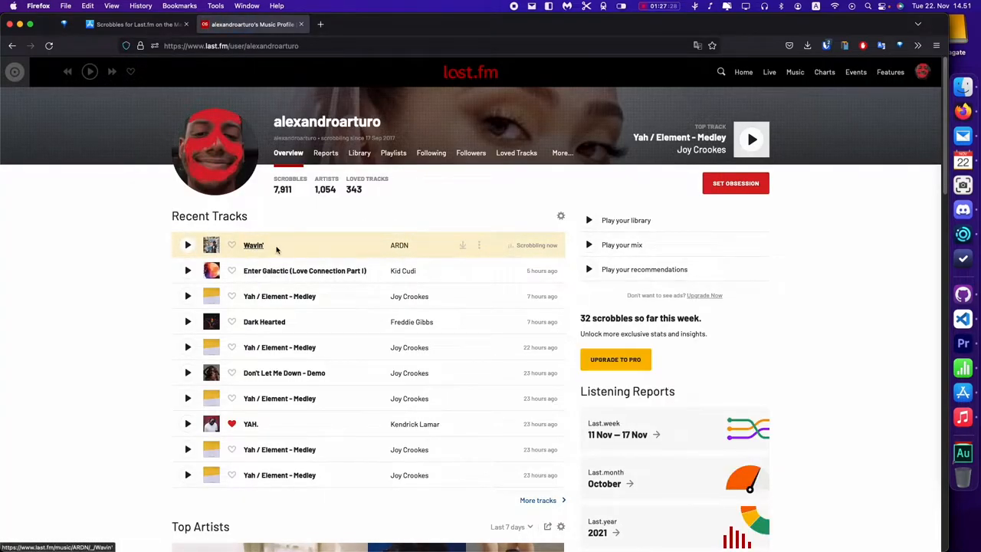
mouse_move(979, 442)
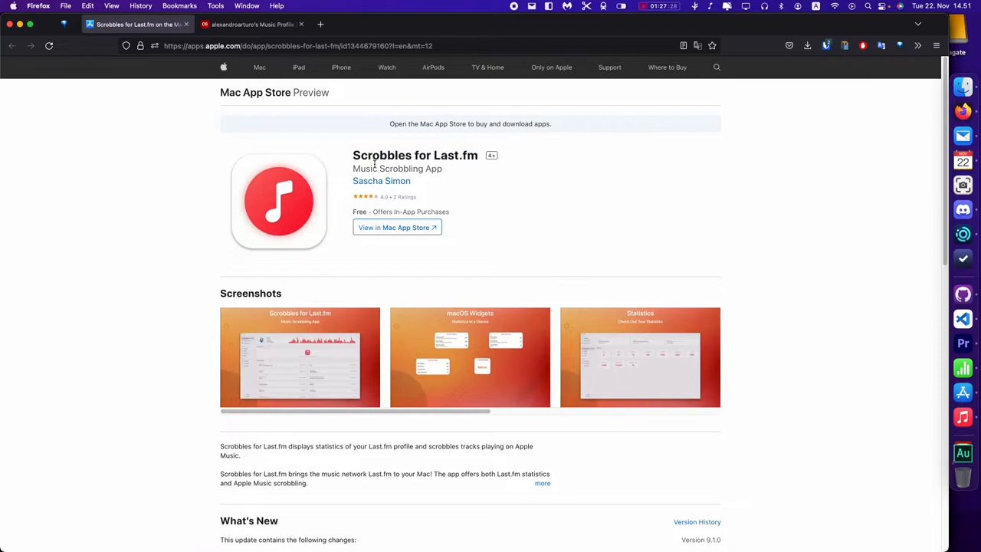
mouse_move(656, 193)
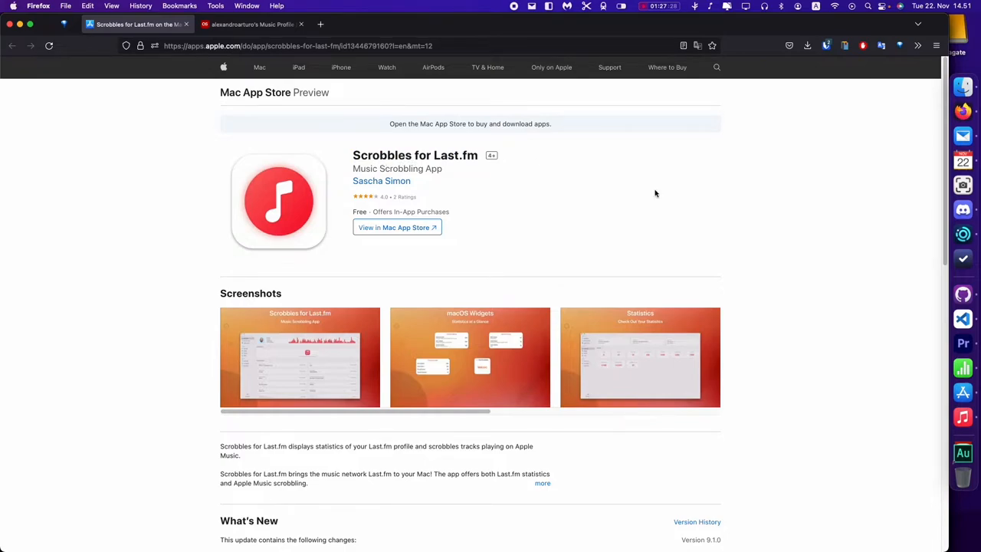
left_click(397, 227)
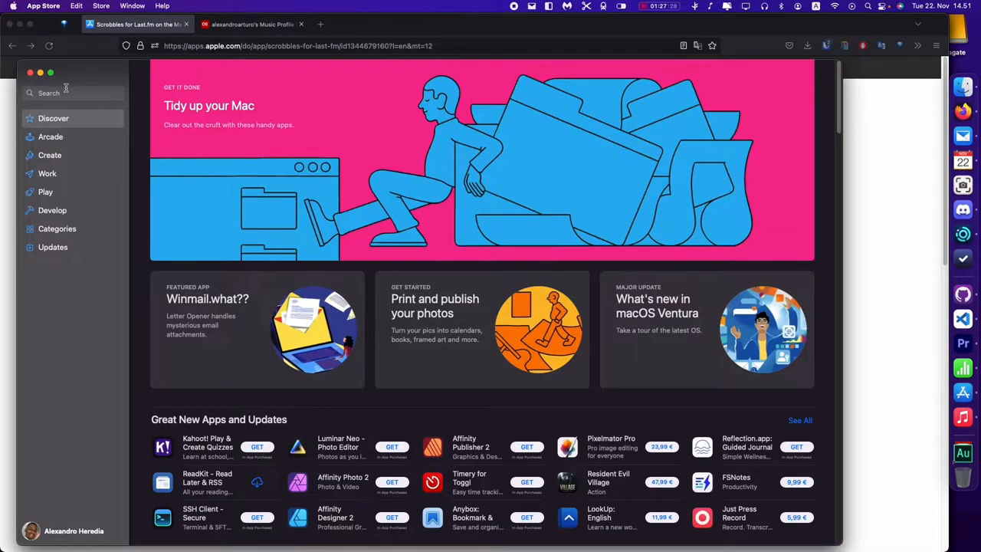
type("Scrobbles for Last.fm")
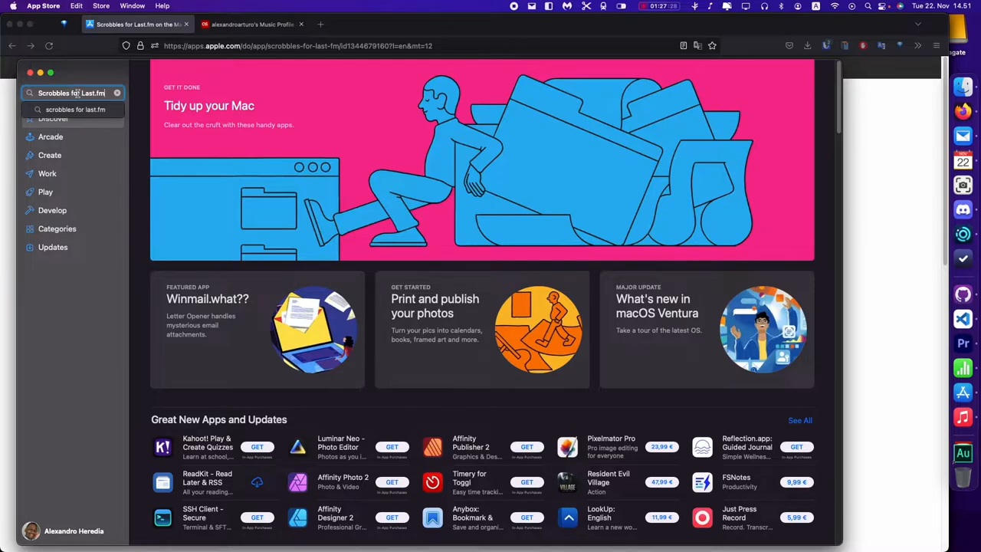
left_click(75, 109)
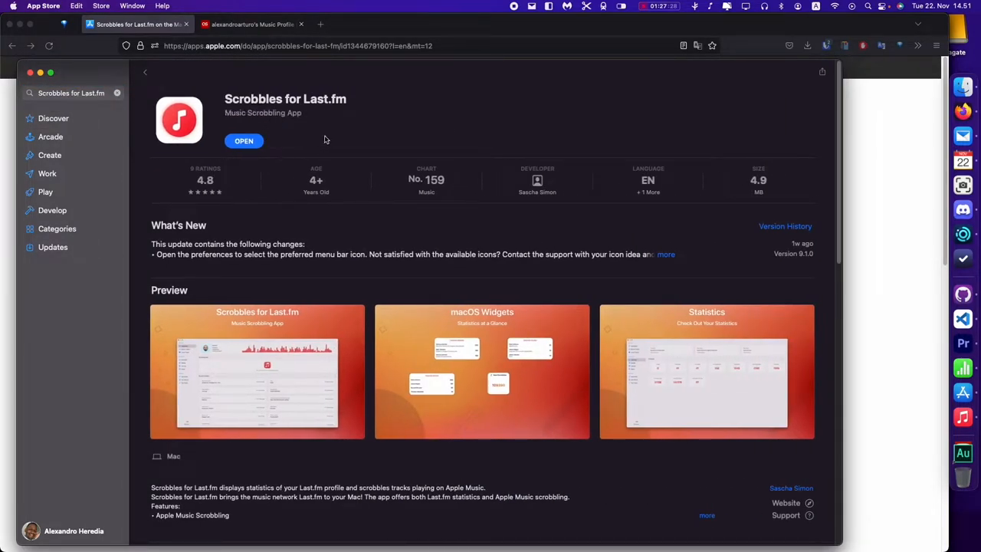
mouse_move(258, 157)
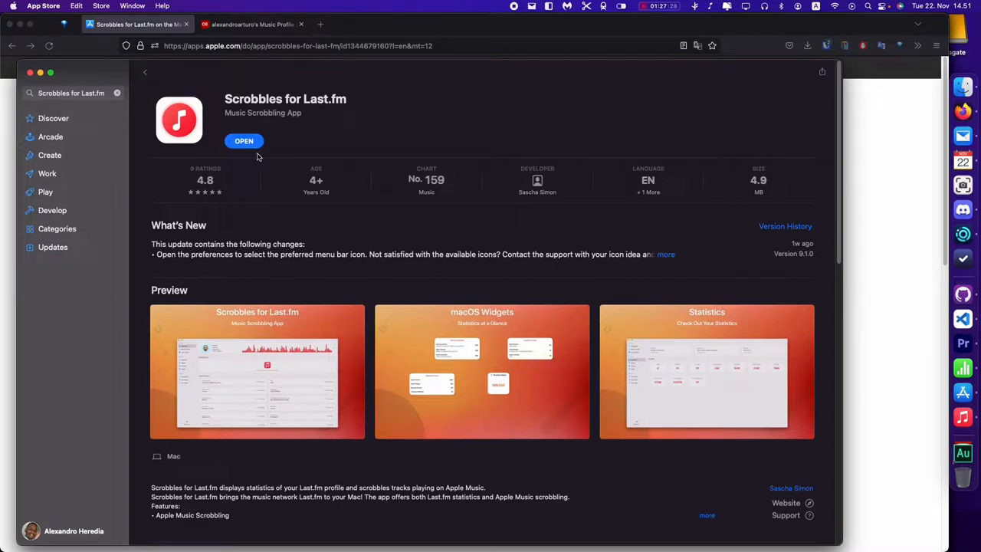
mouse_move(880, 180)
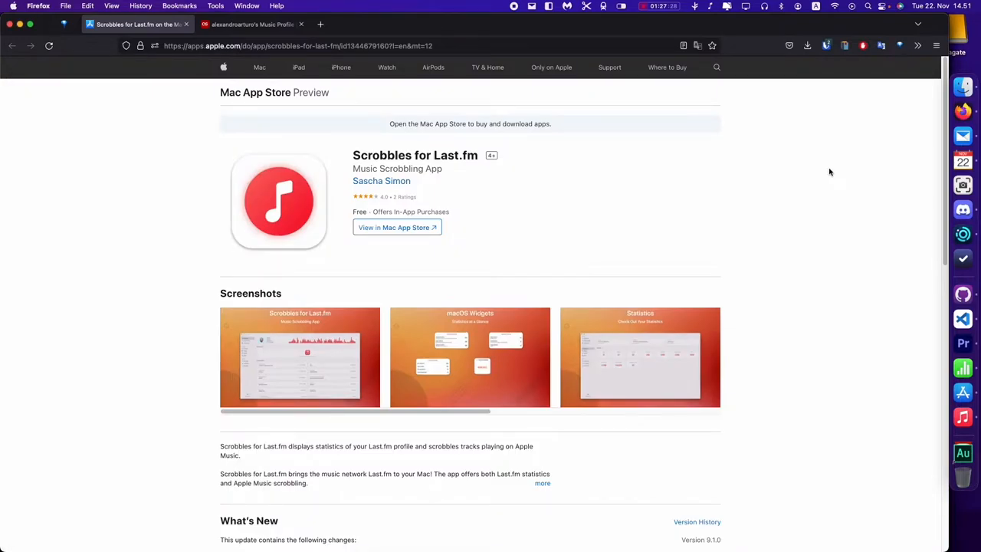
Bring up Apple Music showing artist ARDN's album Alien with the song Wavin'
left_click(642, 12)
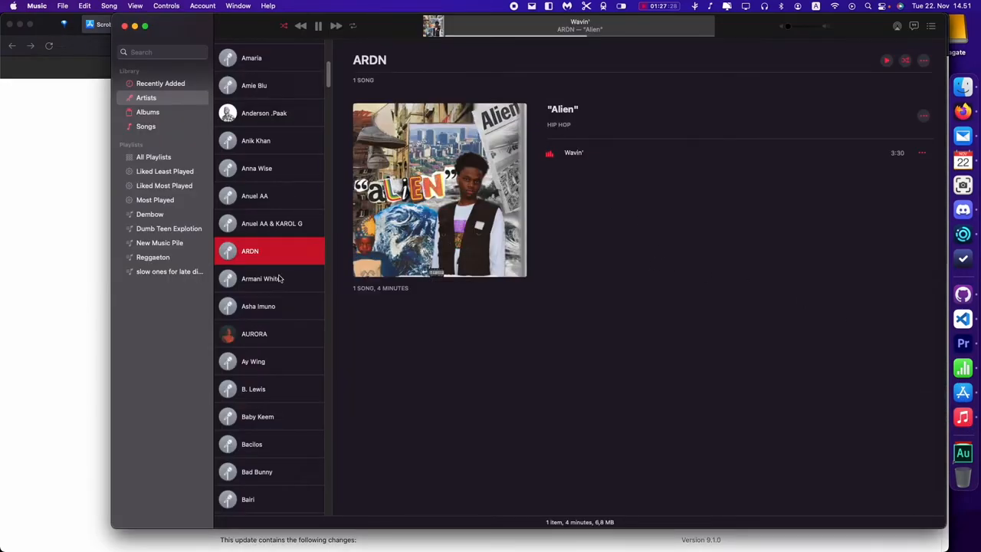
Play BILLIE EILISH. by Armani White so the Scrobbles dashboard shows it Scrobbling Now
left_click(261, 279)
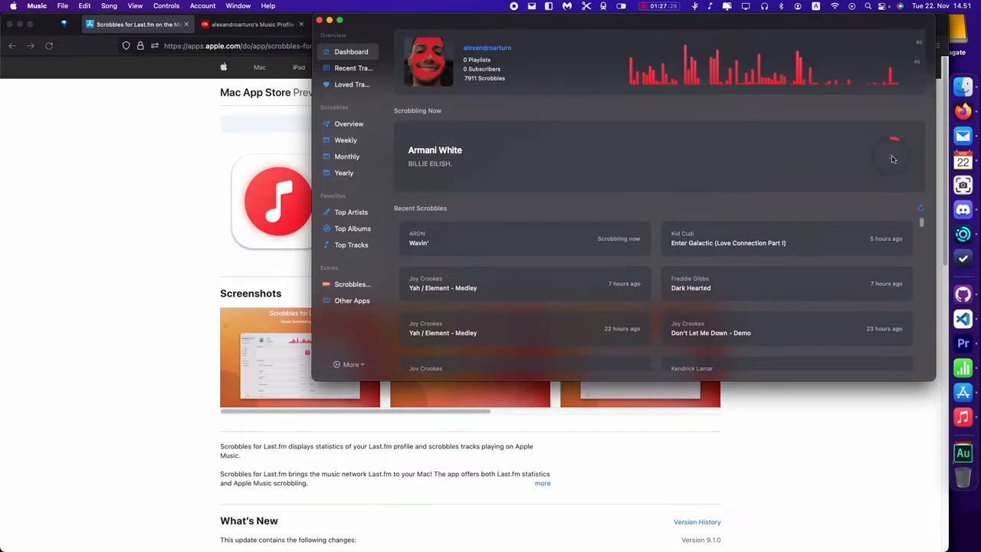
mouse_move(642, 199)
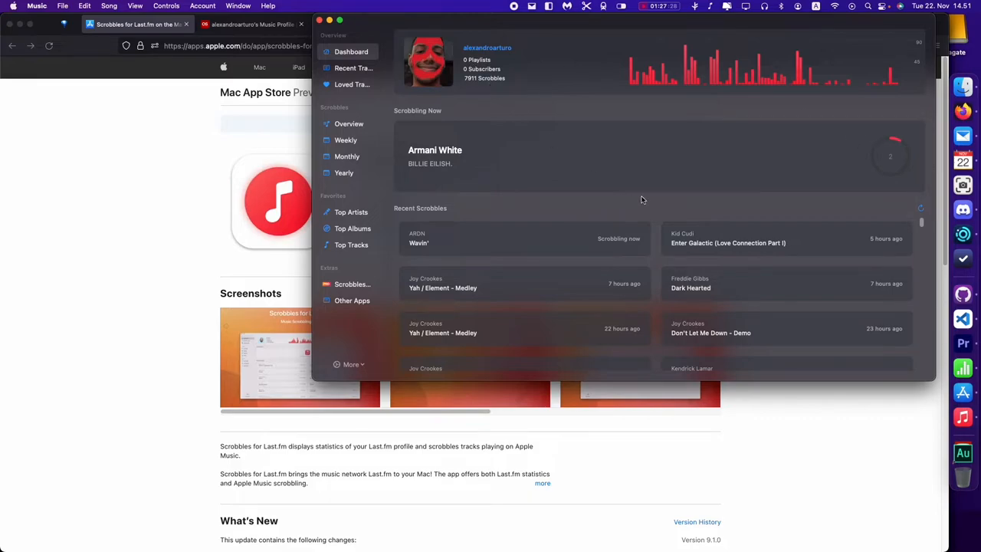
Confirm BILLIE EILISH. scrobbling now on the Last.fm profile and bring up the Scrobbles options menu
left_click(253, 24)
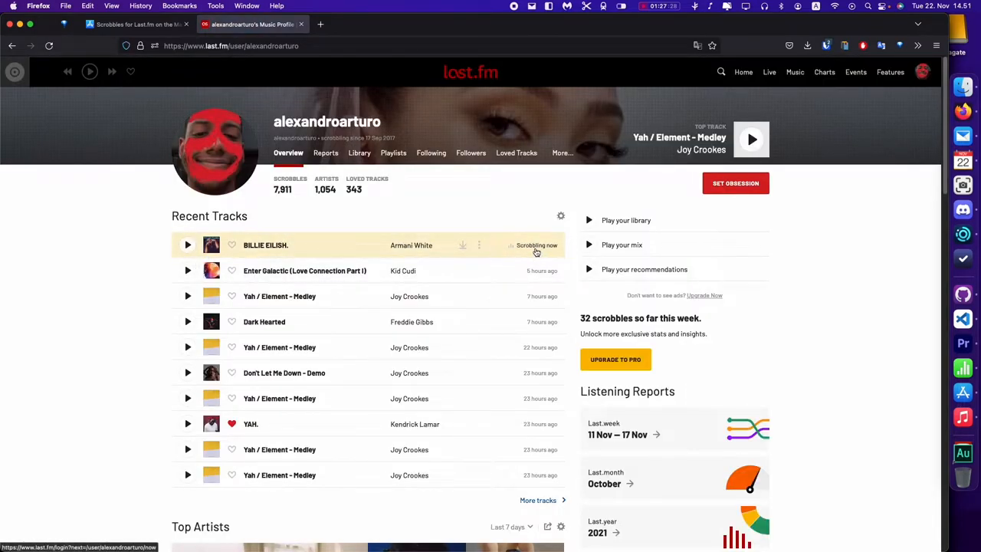
mouse_move(880, 414)
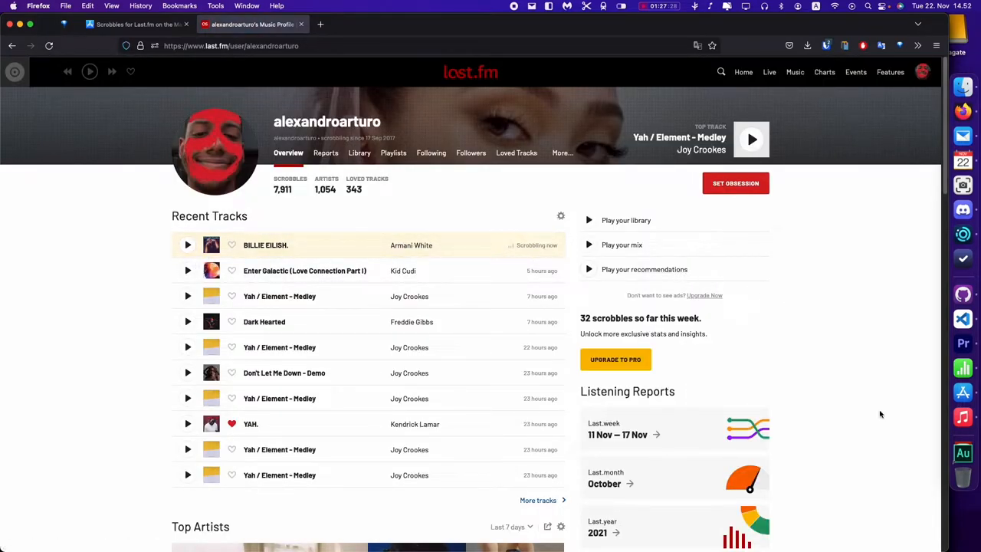
mouse_move(963, 418)
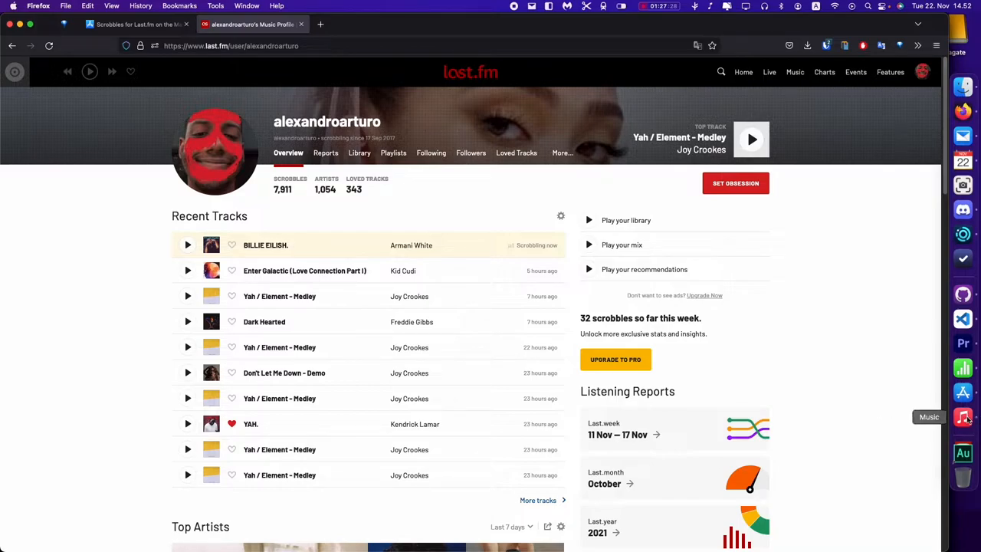
left_click(963, 417)
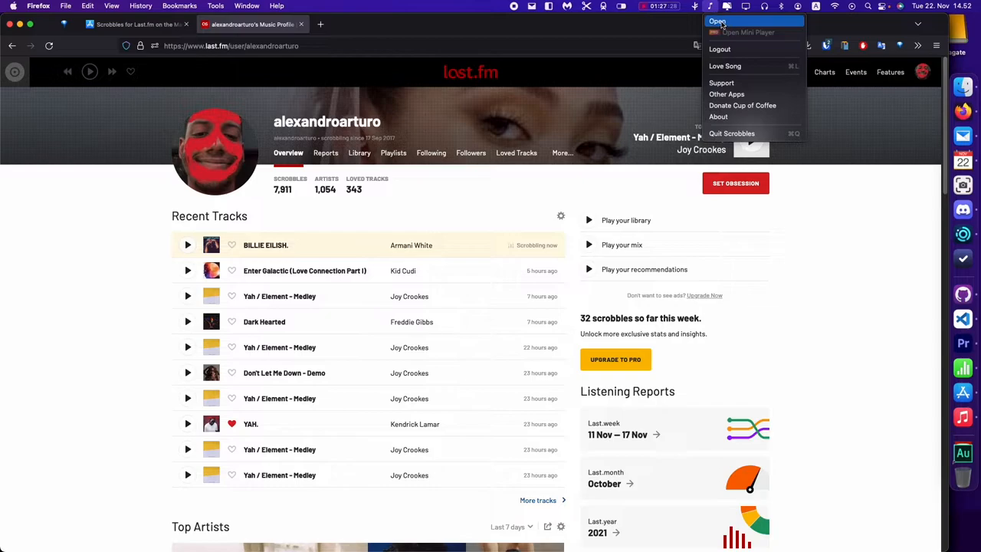
Browse the all-time Top Artists and Top Albums charts in Scrobbles, then return to the Last.fm profile
left_click(718, 22)
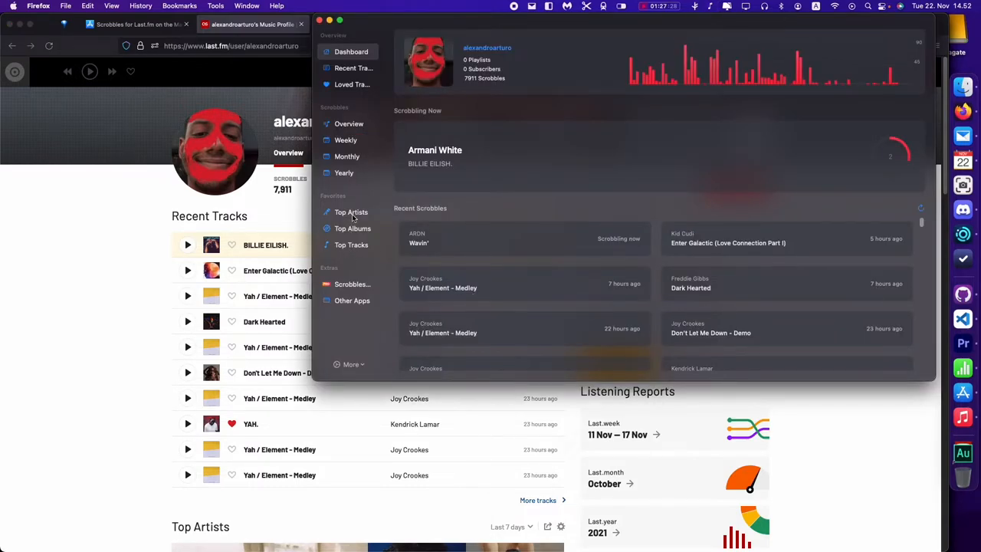
left_click(351, 211)
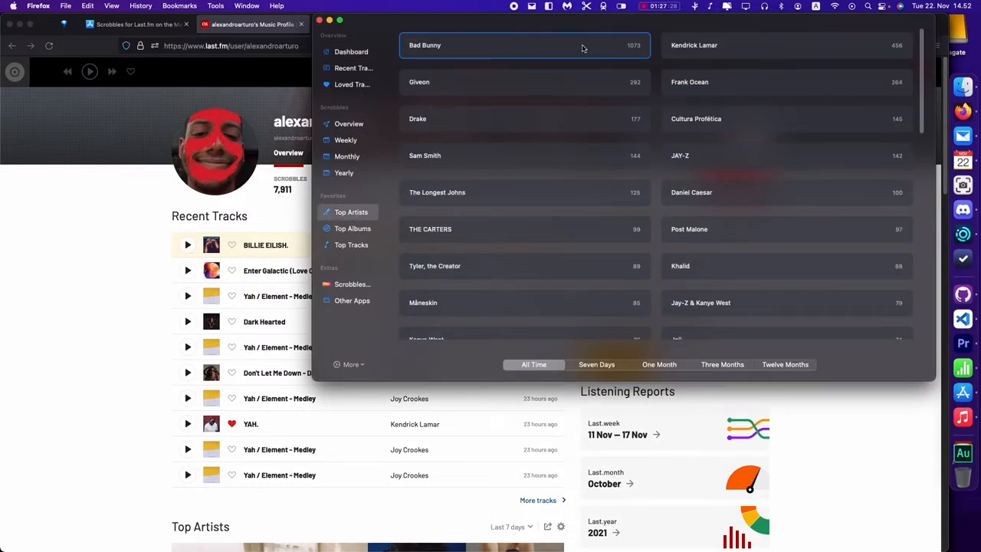
left_click(353, 228)
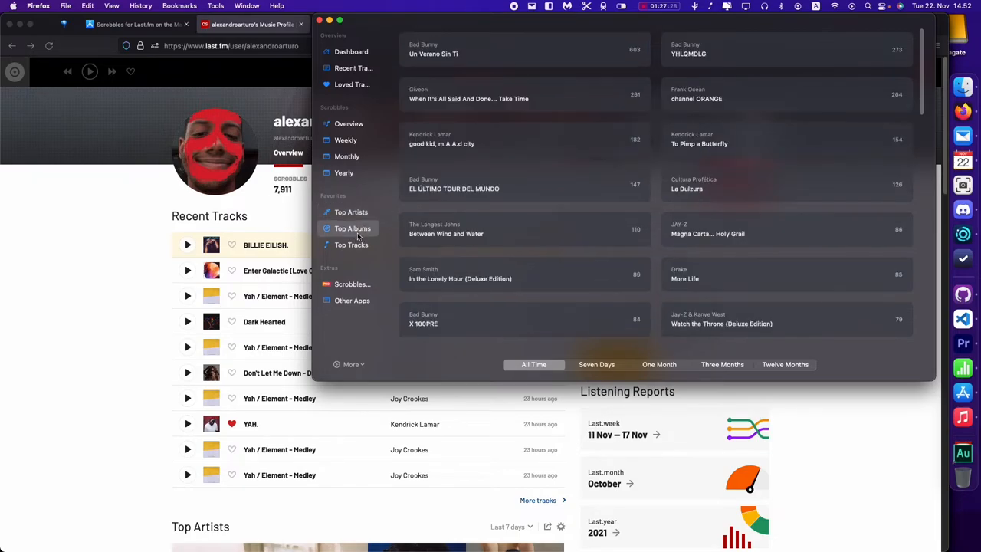
left_click(352, 246)
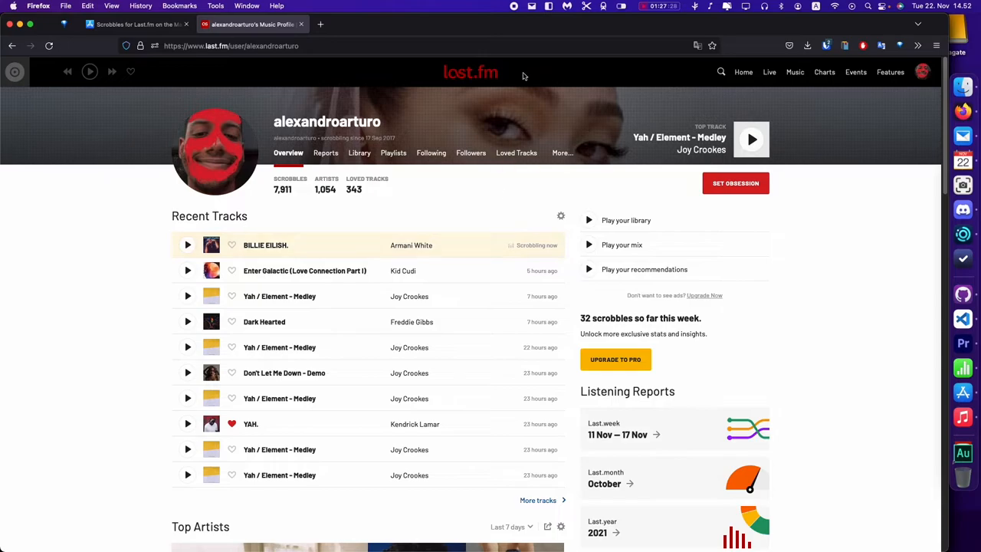
mouse_move(540, 252)
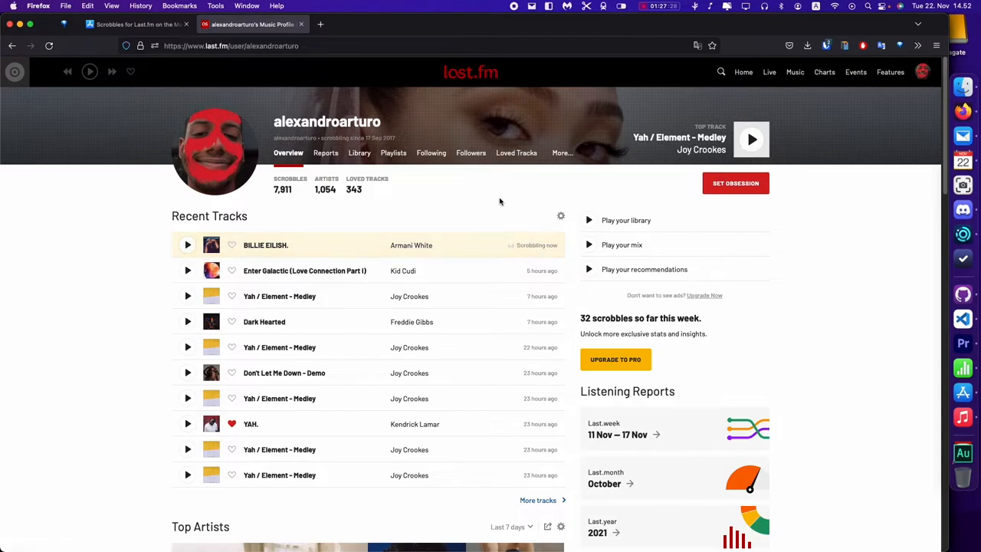
scroll("down", 3)
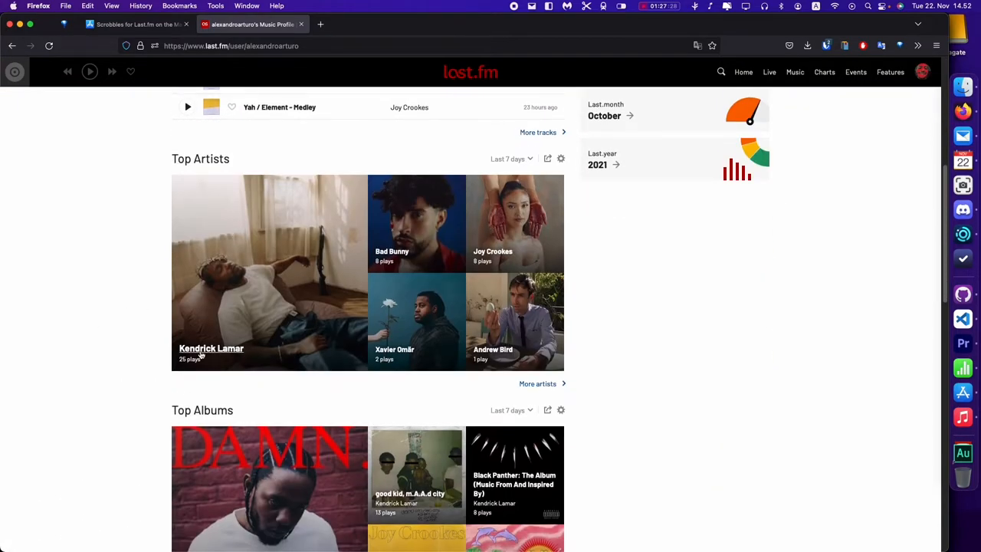
scroll("down", 3)
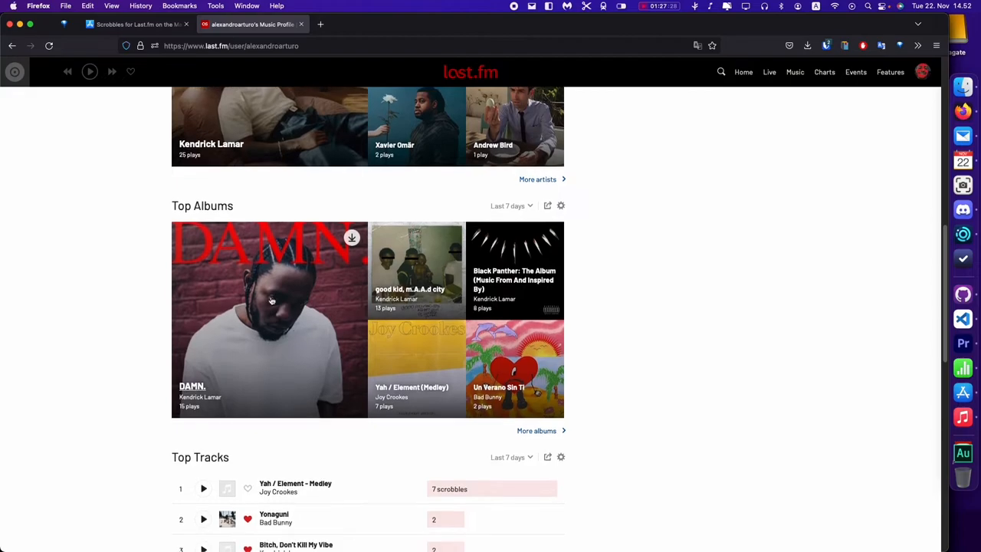
scroll("down", 3)
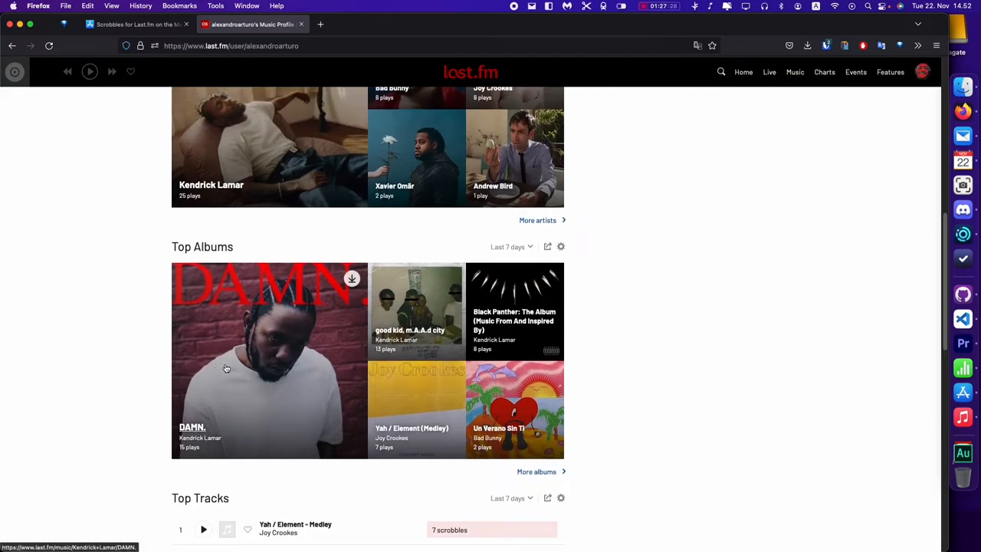
scroll("up", 3)
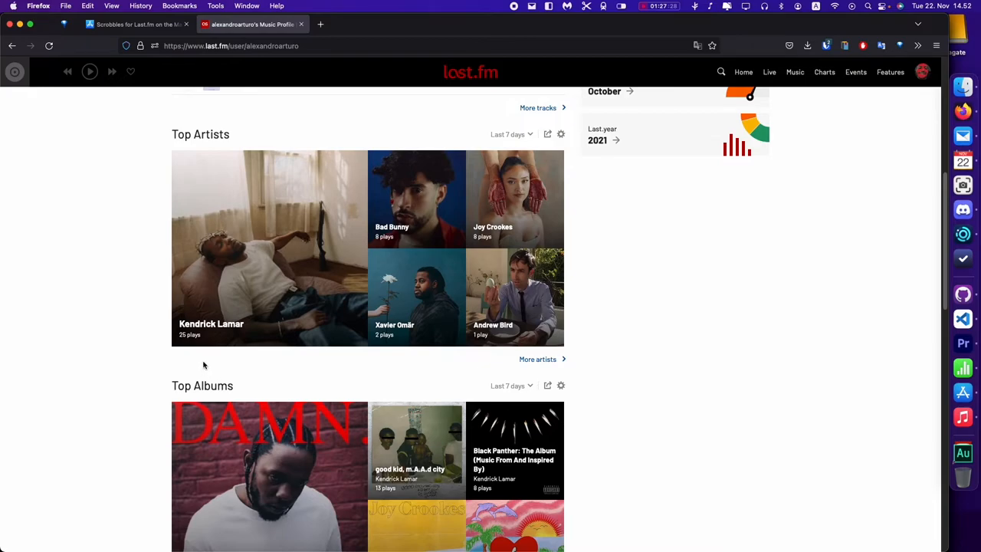
mouse_move(141, 313)
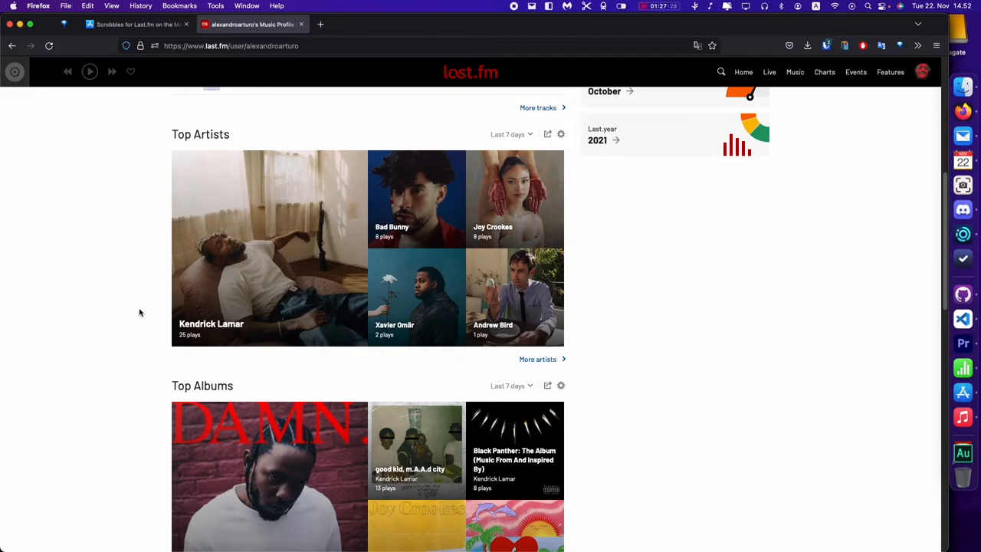
scroll("up", 3)
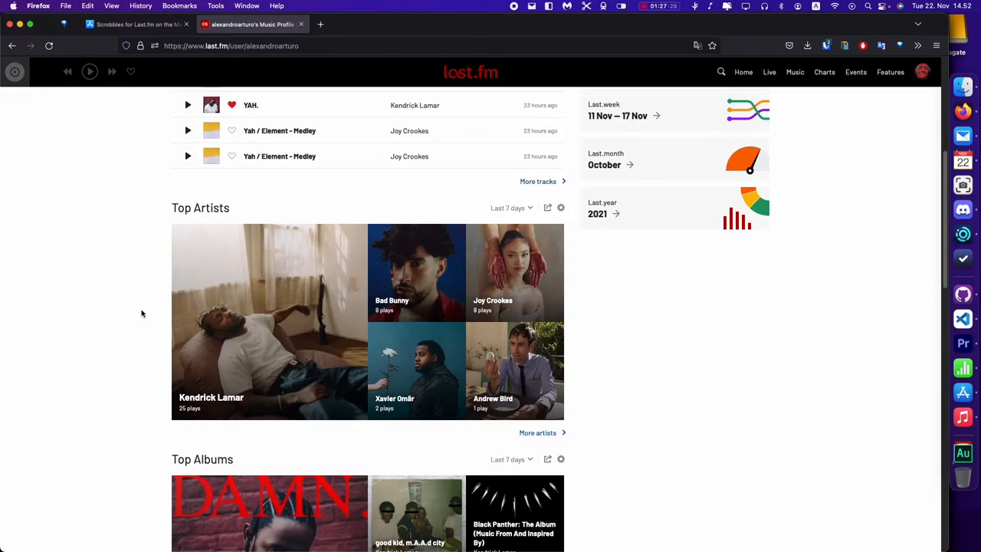
scroll("up", 3)
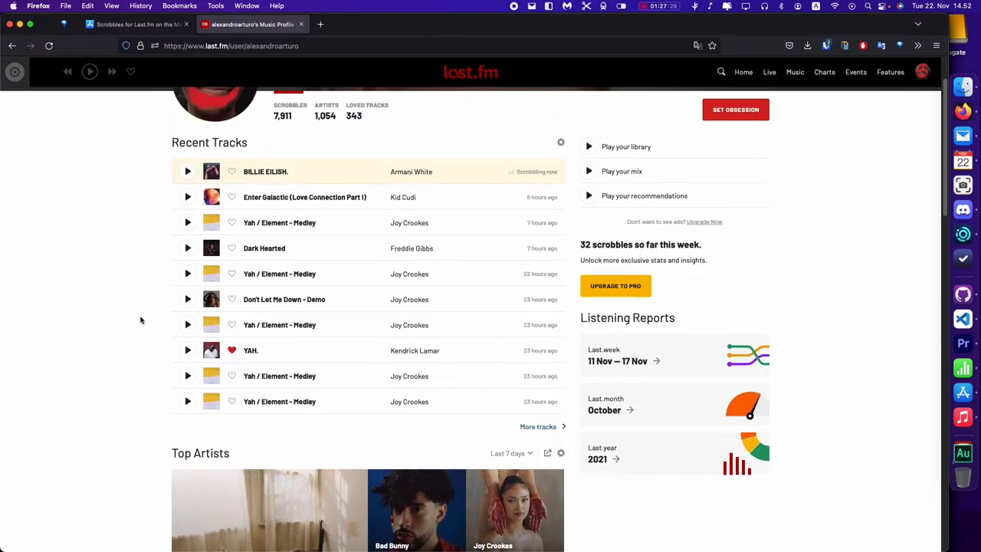